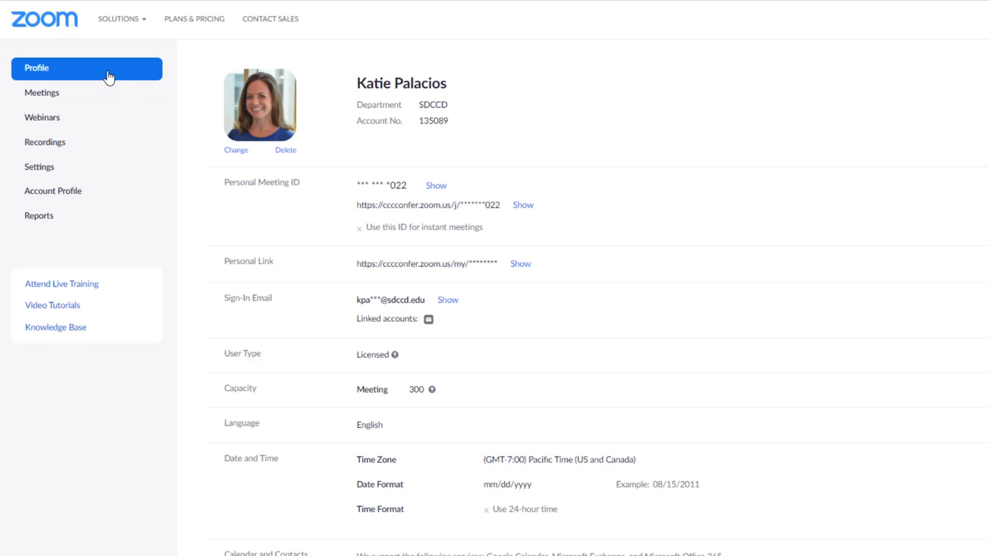
{"action": "mouse_move", "coordinate": [40, 76]}
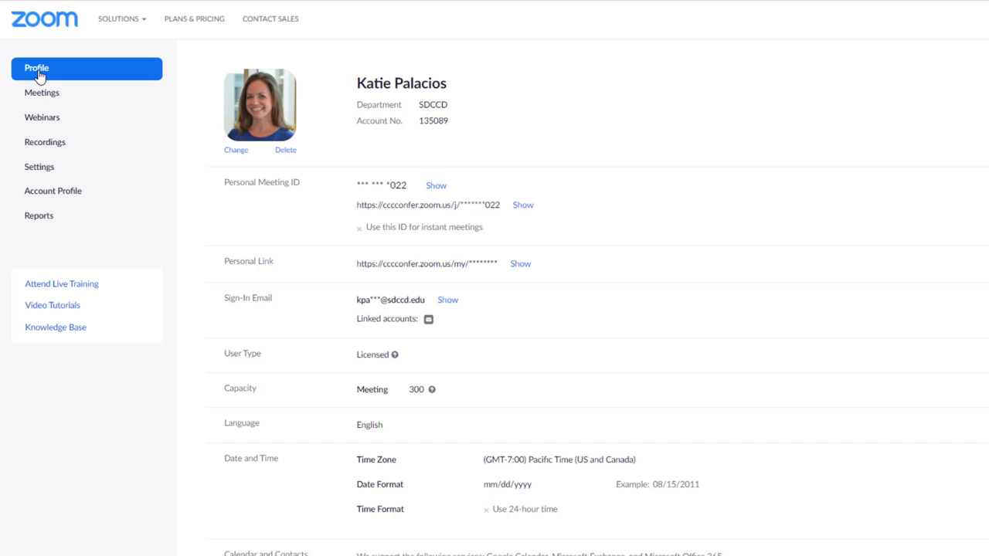
{"action": "mouse_move", "coordinate": [41, 92]}
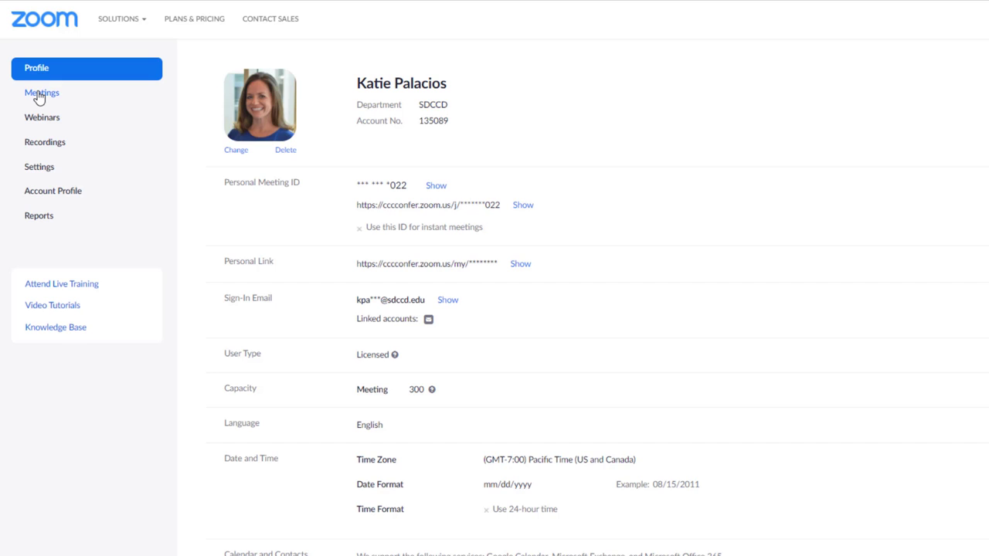
Step: Open the Meetings page to list upcoming meetings, including the Teaching Tree series
{"action": "left_click", "coordinate": [41, 93]}
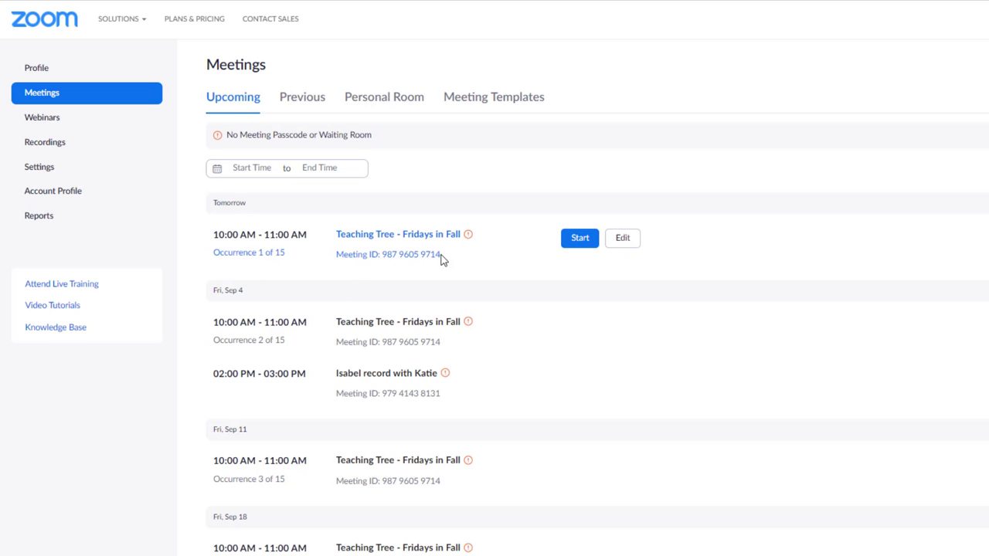
Step: Edit only the first occurrence of Teaching Tree - Fridays in Fall
{"action": "left_click", "coordinate": [622, 237]}
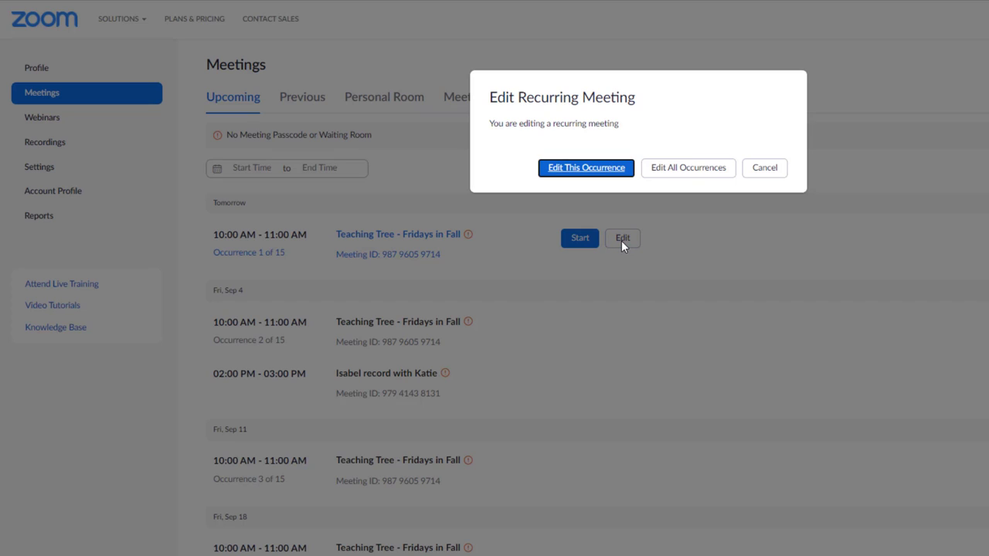
{"action": "mouse_move", "coordinate": [608, 215]}
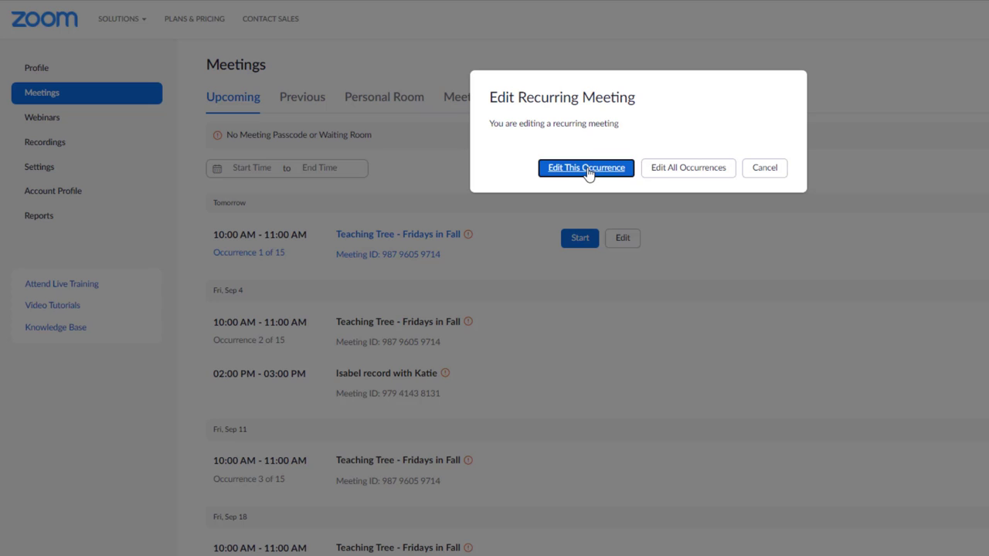
{"action": "left_click", "coordinate": [586, 168]}
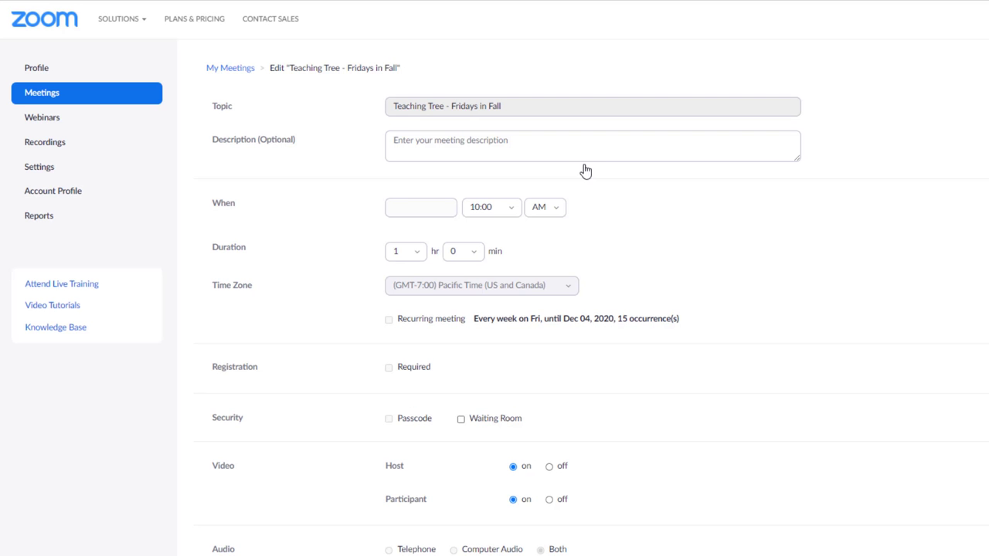
Step: Tick Waiting Room under Security, then untick it to leave it off
{"action": "scroll", "scroll_direction": "down", "scroll_amount": 3}
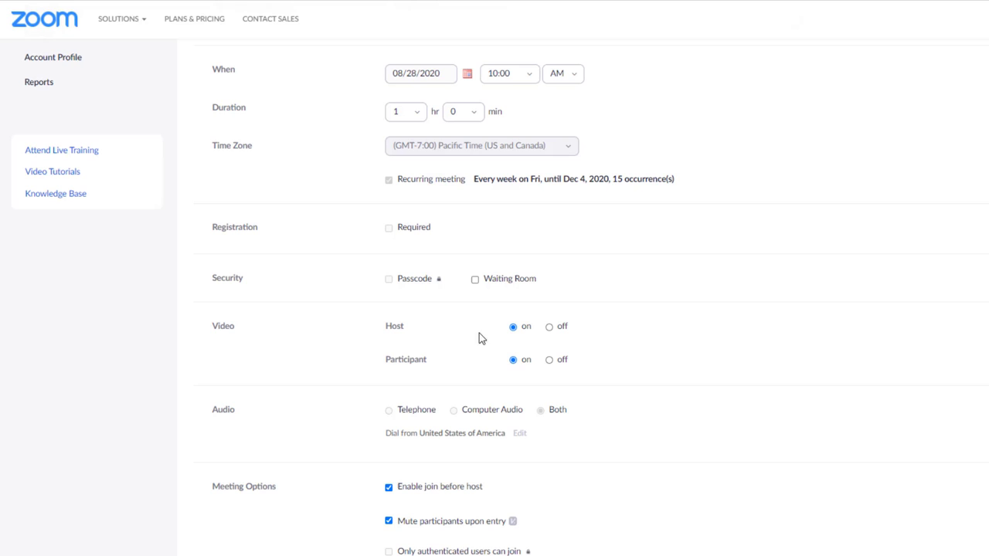
{"action": "mouse_move", "coordinate": [247, 291]}
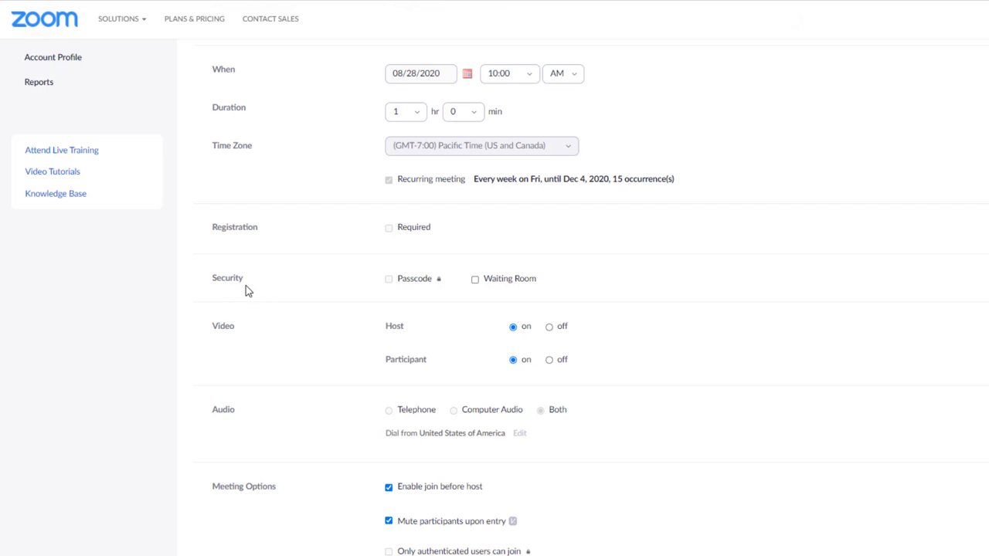
{"action": "mouse_move", "coordinate": [226, 295]}
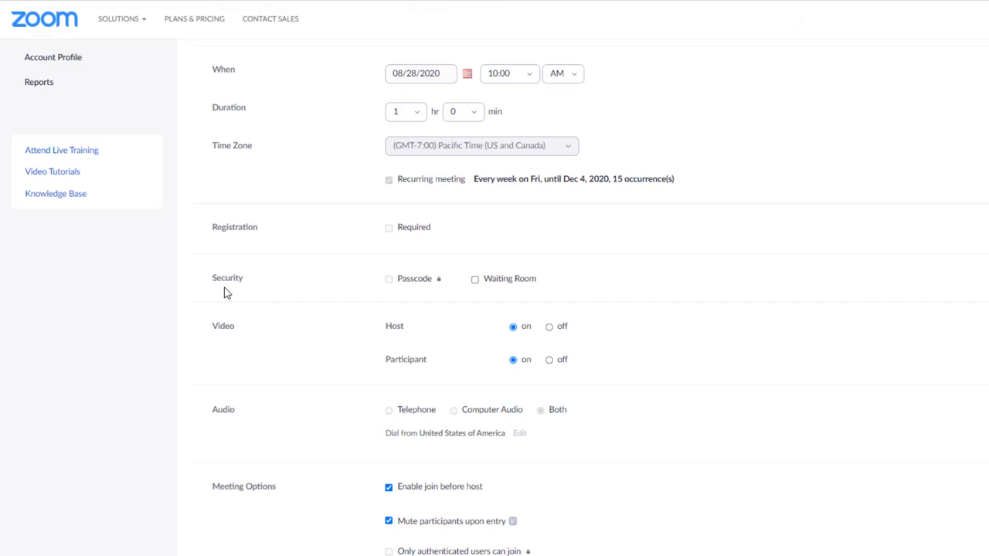
{"action": "left_click", "coordinate": [476, 279]}
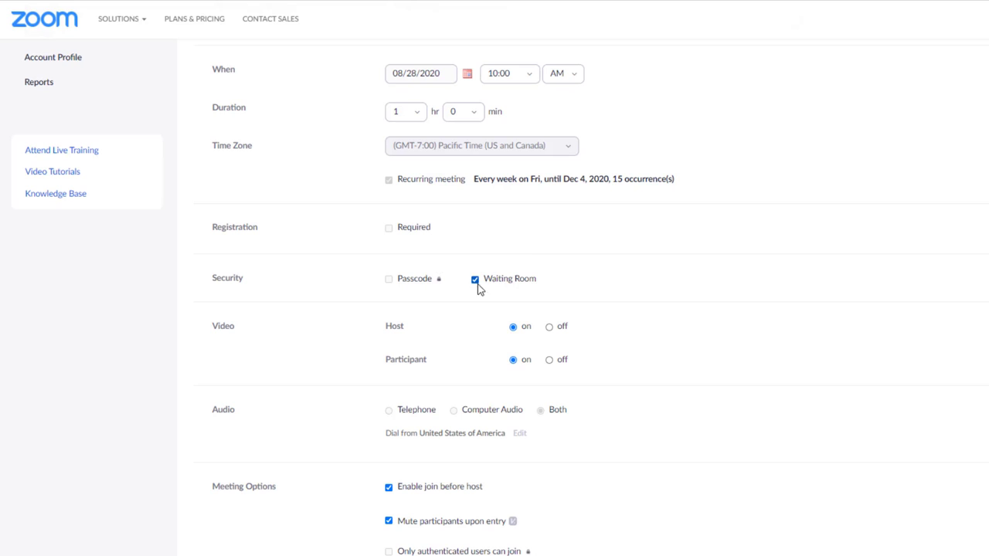
{"action": "left_click", "coordinate": [475, 278]}
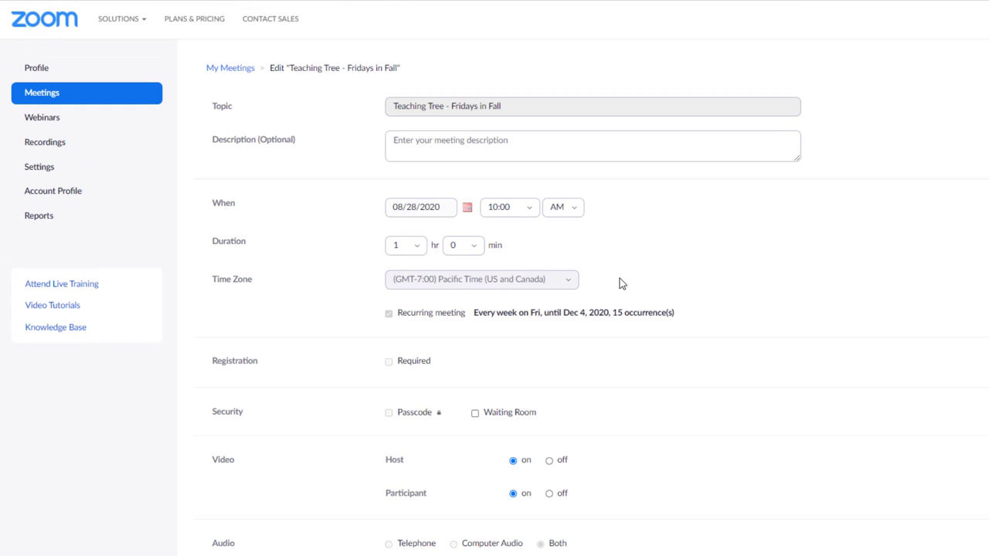
{"action": "mouse_move", "coordinate": [325, 197]}
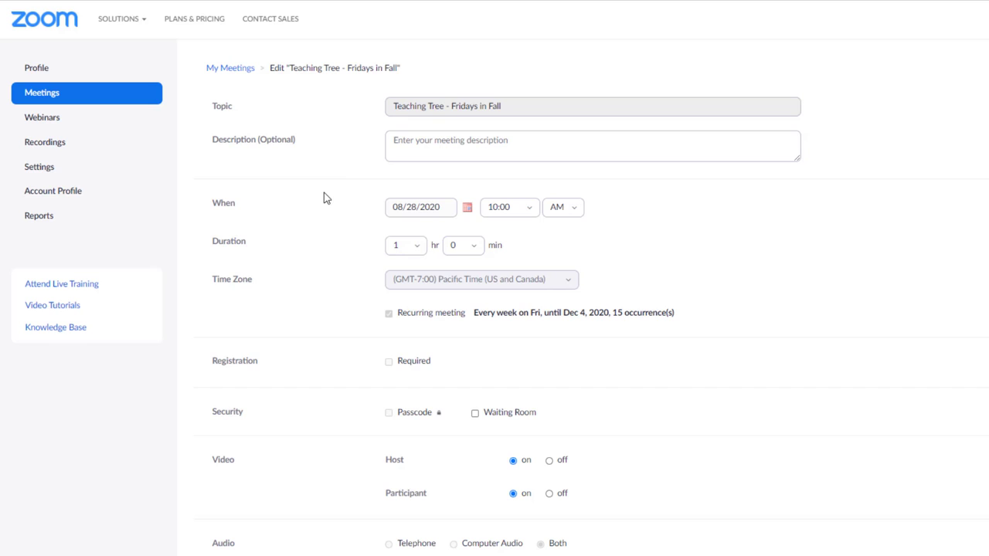
{"action": "mouse_move", "coordinate": [39, 100]}
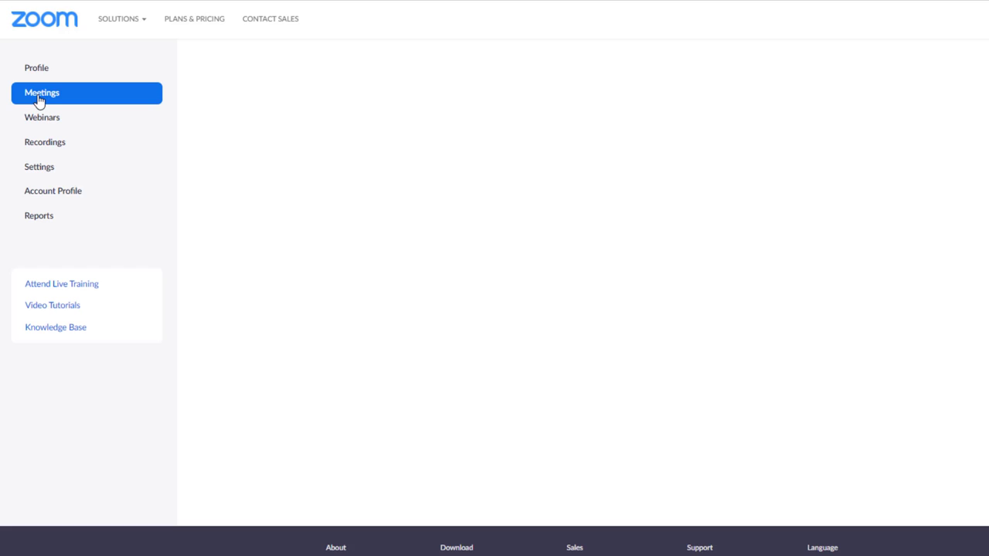
Step: Go back to Meetings and open the Personal Meeting Room settings for editing
{"action": "left_click", "coordinate": [42, 93]}
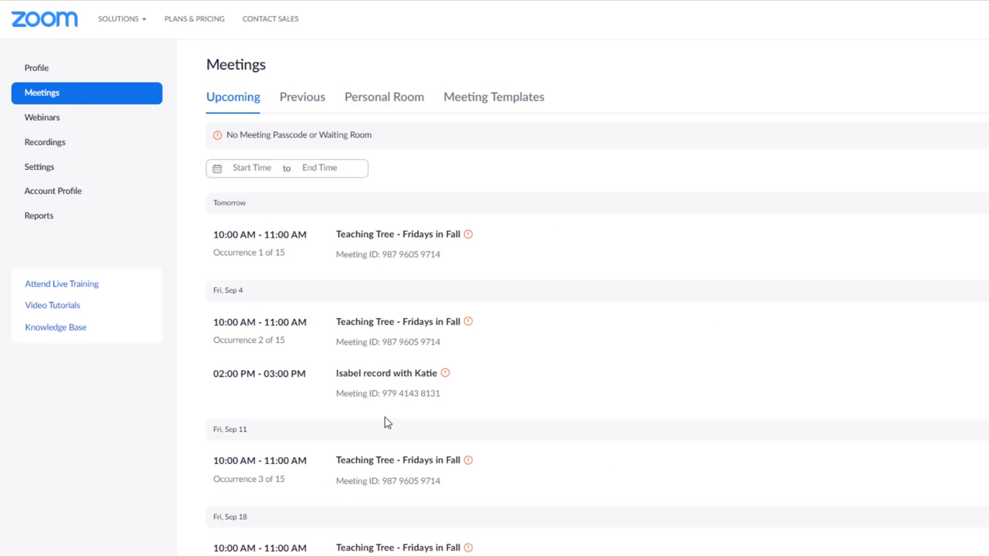
{"action": "left_click", "coordinate": [384, 97]}
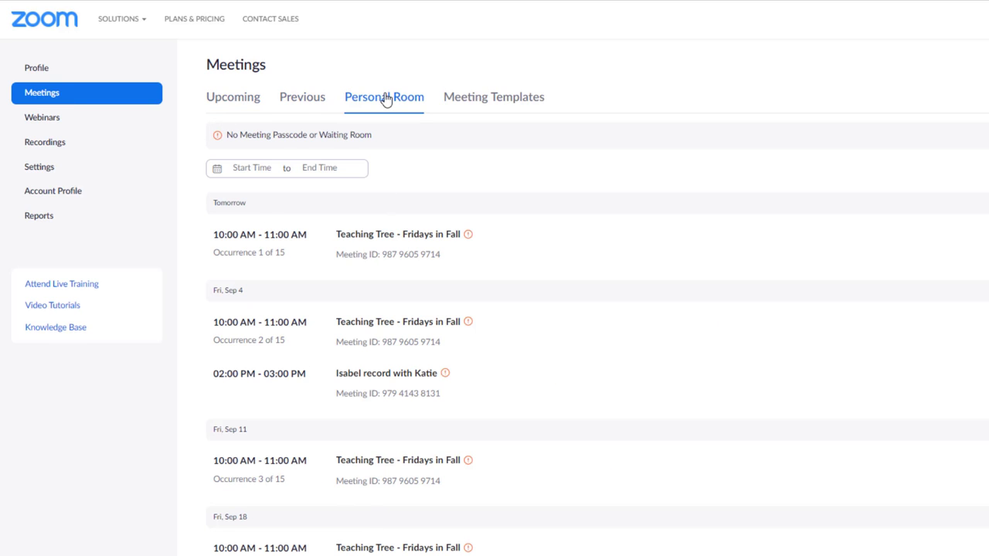
{"action": "left_click", "coordinate": [384, 97]}
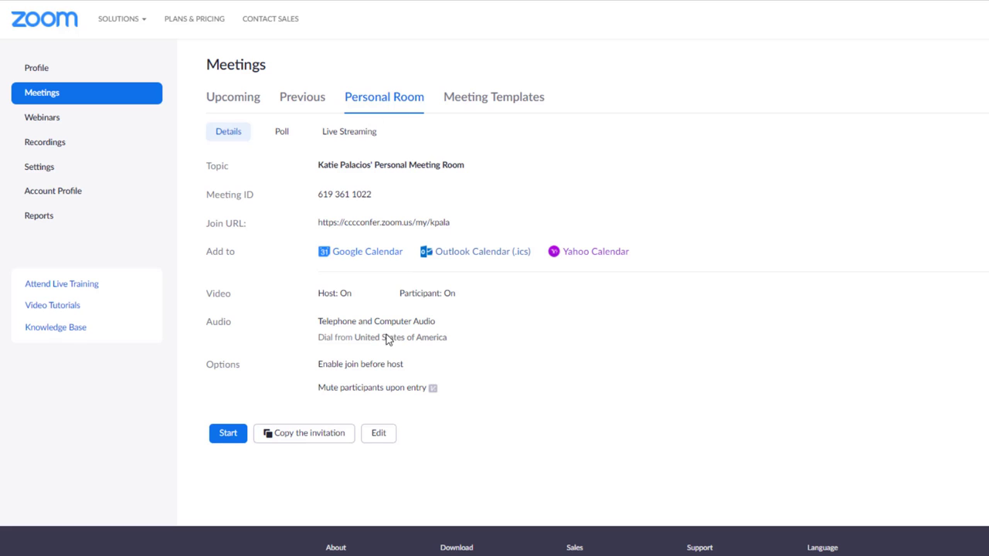
{"action": "left_click", "coordinate": [377, 432]}
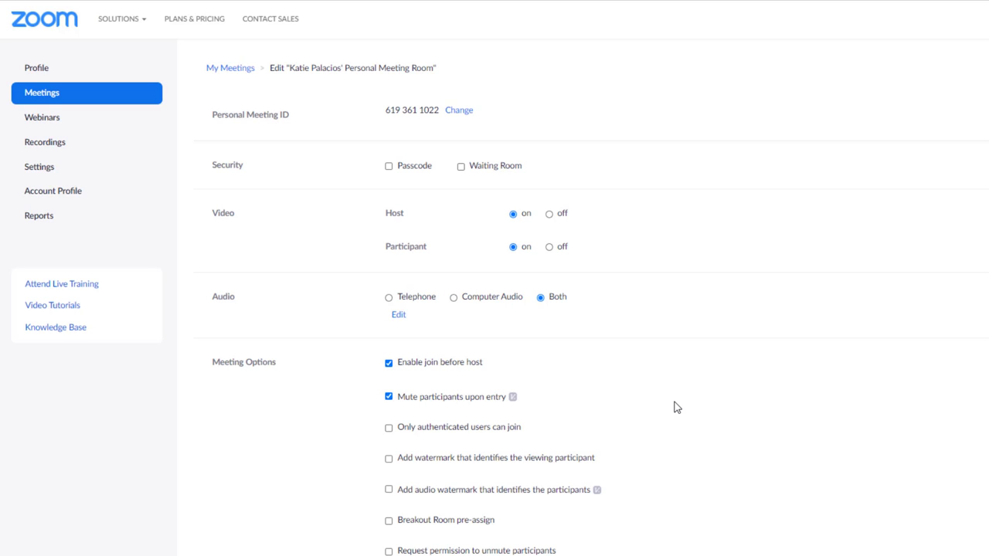
Step: Scroll to the Personal Meeting Room's Security options, showing Waiting Room unchecked
{"action": "scroll", "scroll_direction": "down", "scroll_amount": 3}
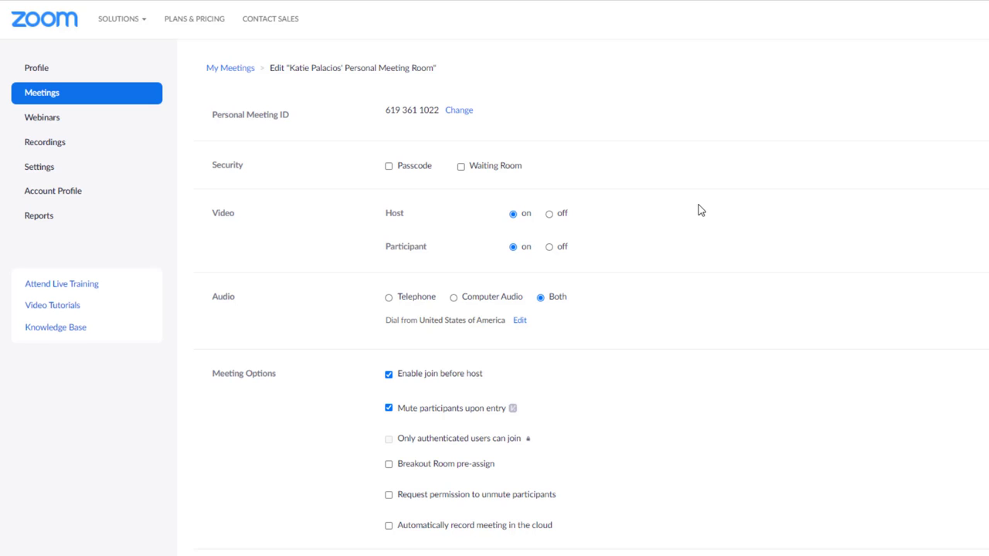
{"action": "mouse_move", "coordinate": [739, 233]}
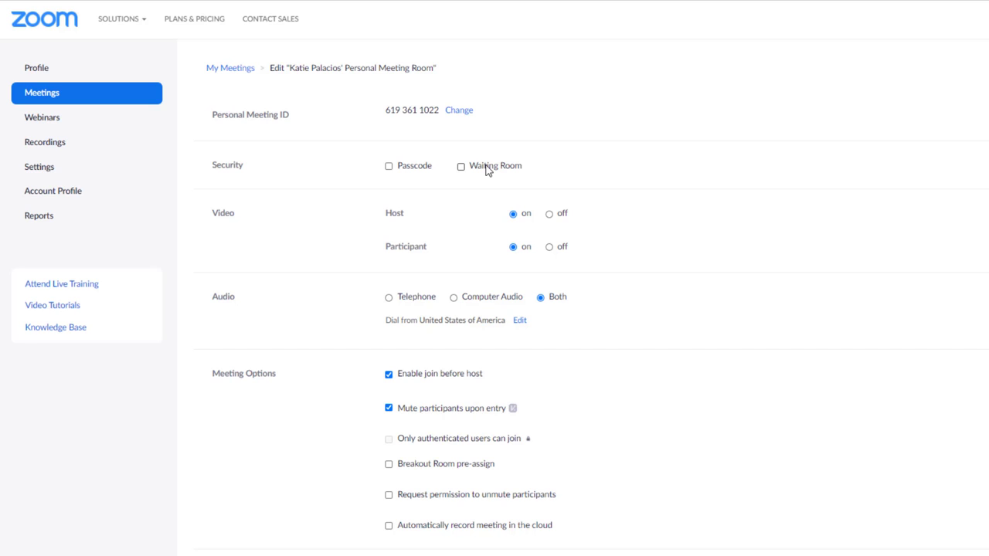
{"action": "mouse_move", "coordinate": [37, 68]}
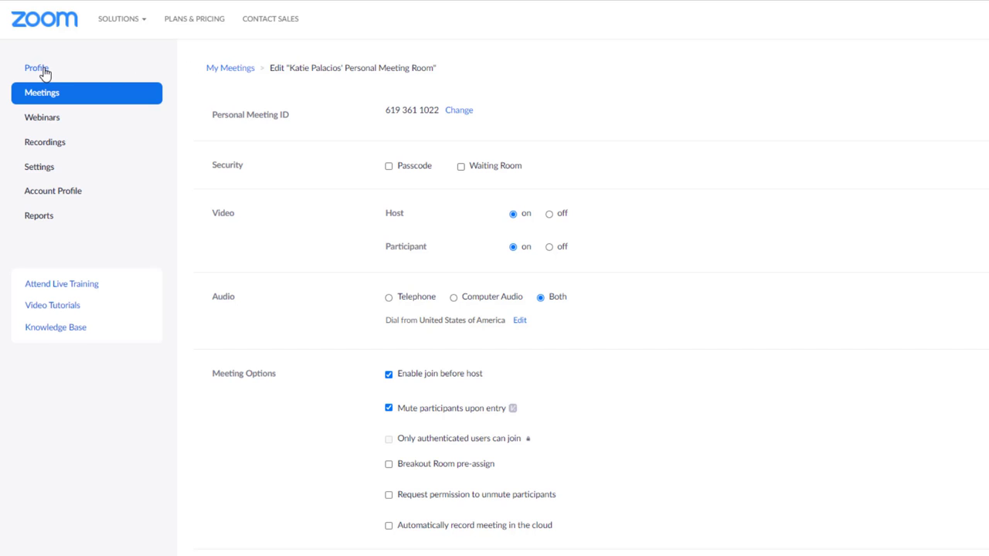